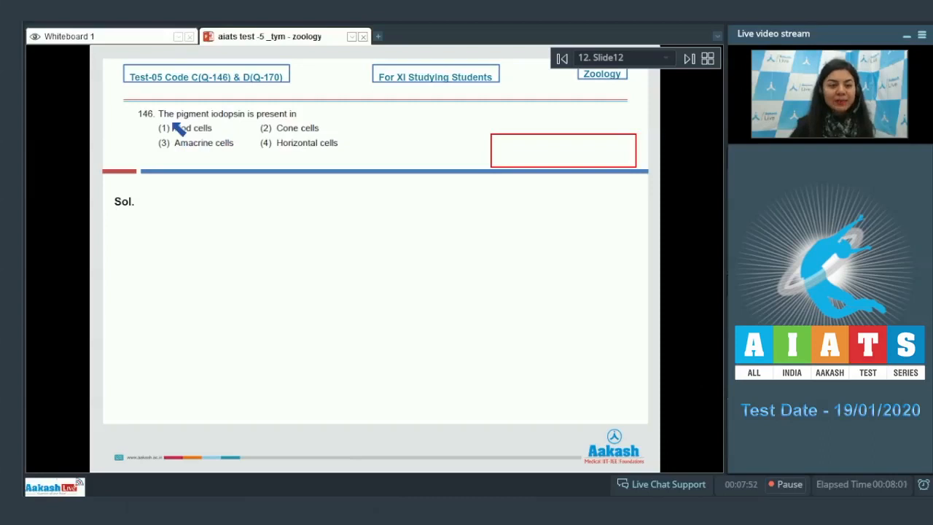
pyautogui.moveTo(222, 134)
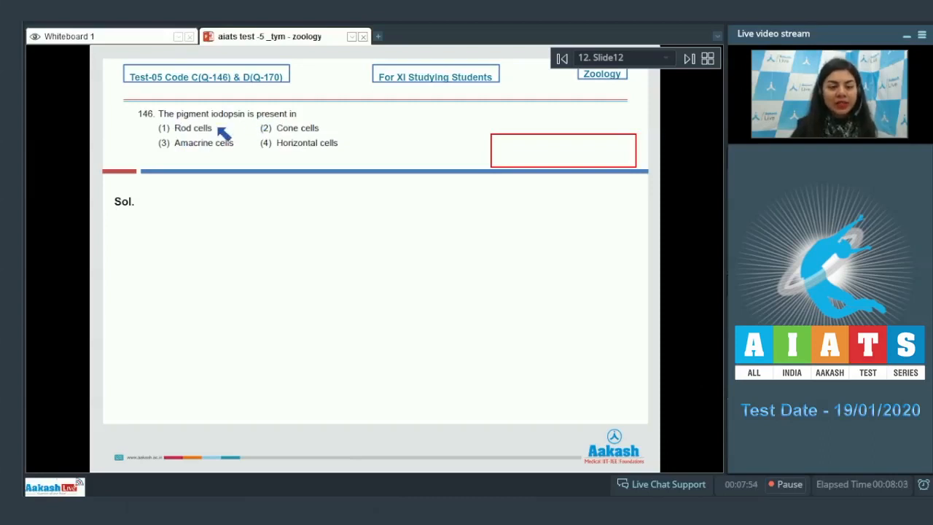
pyautogui.moveTo(313, 146)
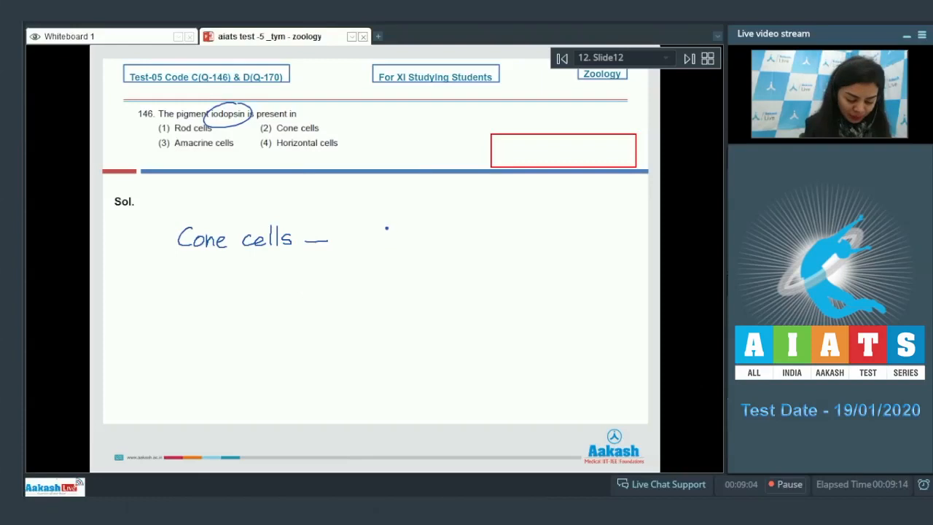
# Step: Write 'Cone cells — red, green & blue' for Q146, tick option 2 and begin 'Ans' in the red box
pyautogui.write('red')
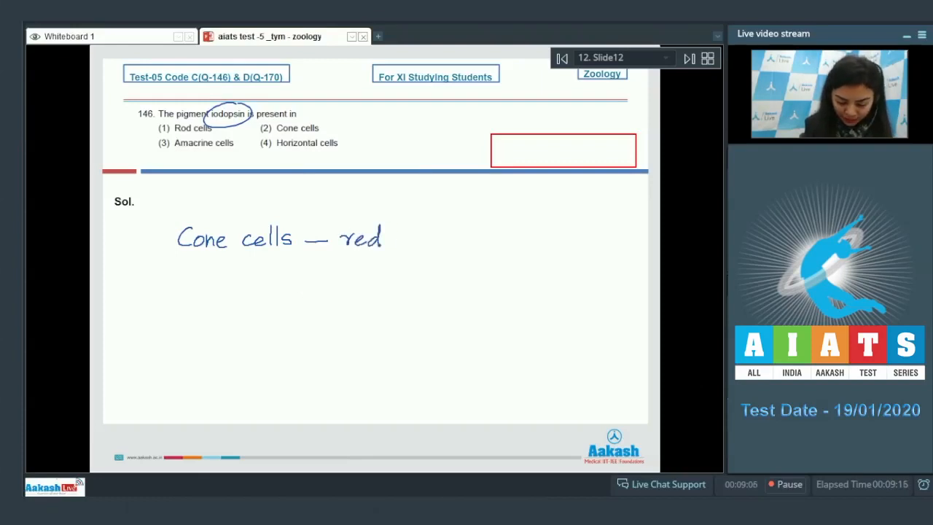
pyautogui.write(', green & blue')
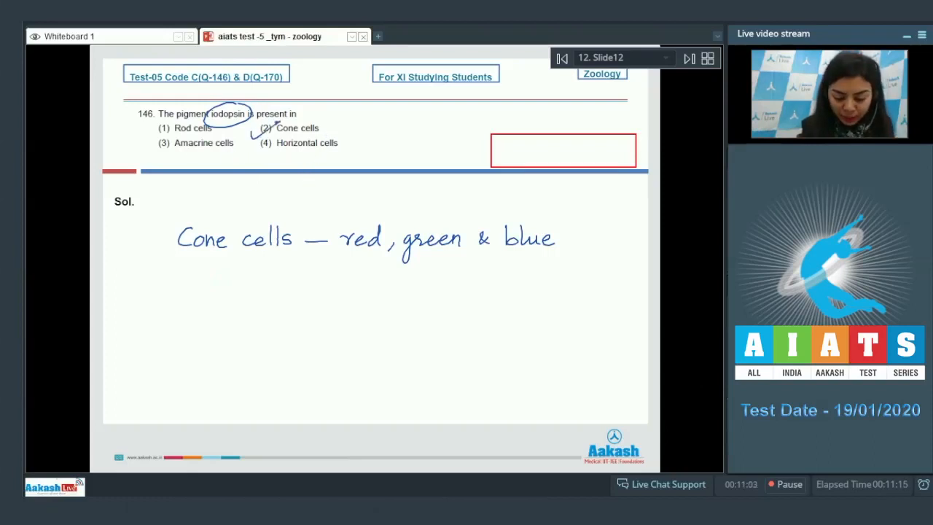
pyautogui.write('Ans')
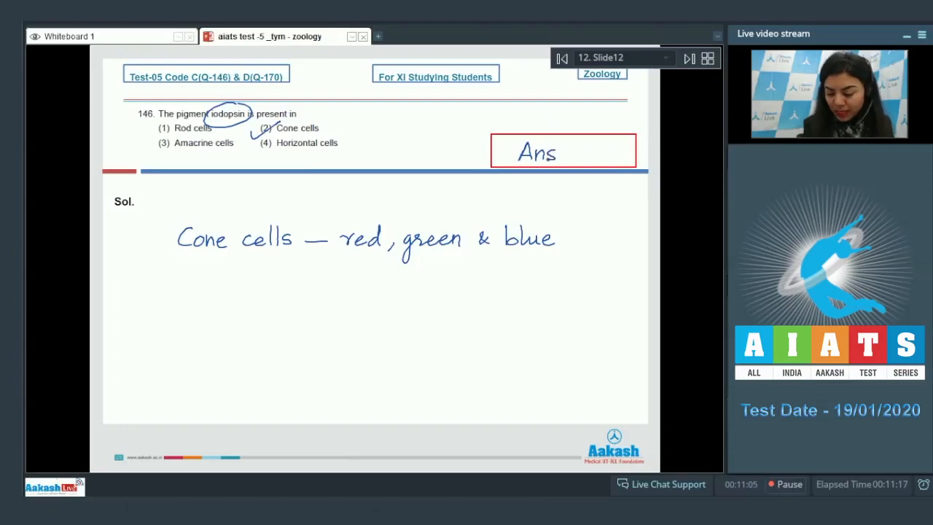
# Step: Advance to Q147, circle 'upside down' and note the vestibular apparatus as the balance organ
pyautogui.click(688, 59)
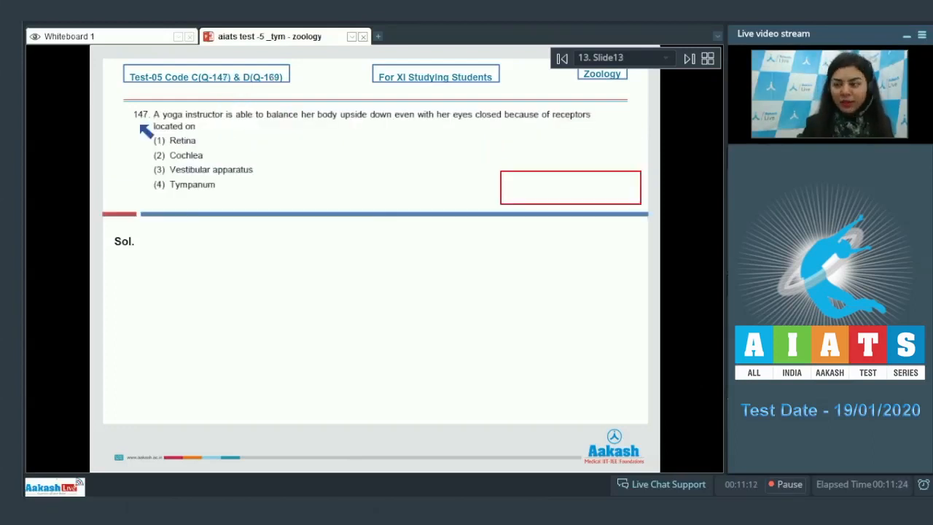
pyautogui.moveTo(270, 125)
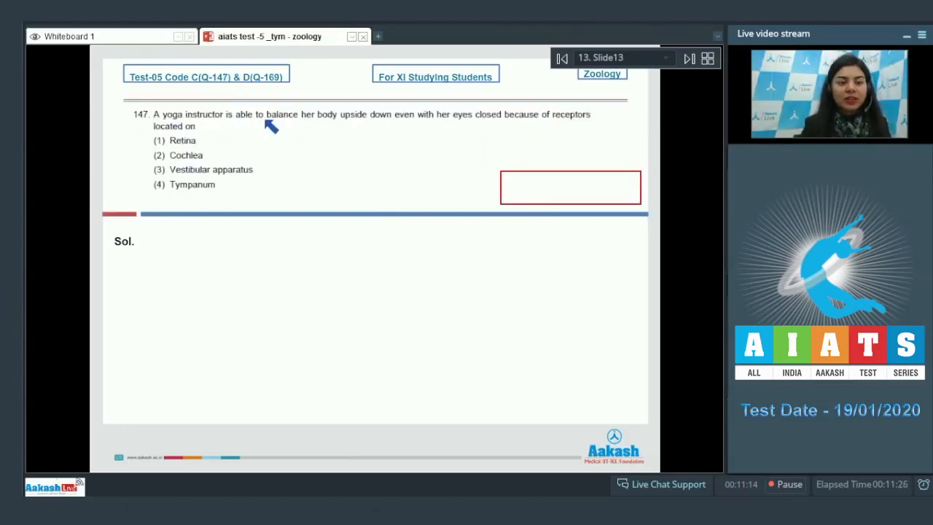
pyautogui.moveTo(407, 124)
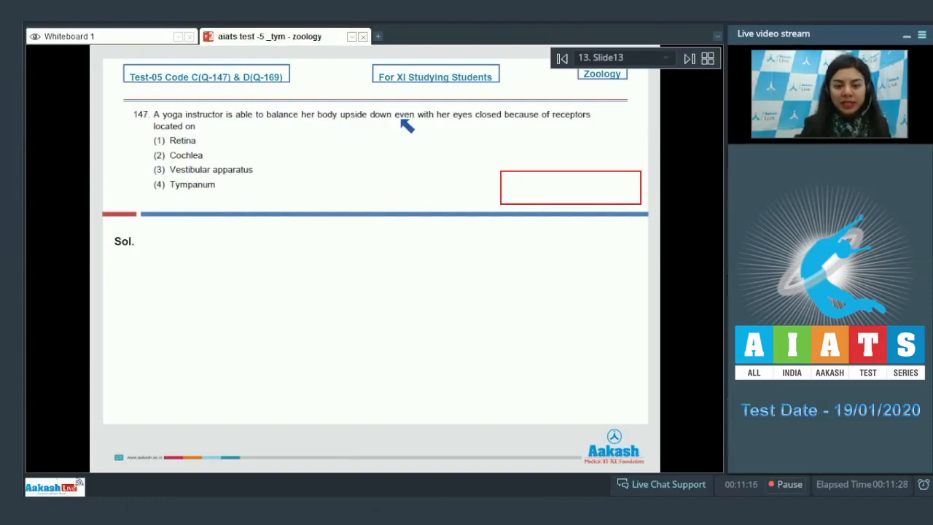
pyautogui.moveTo(528, 128)
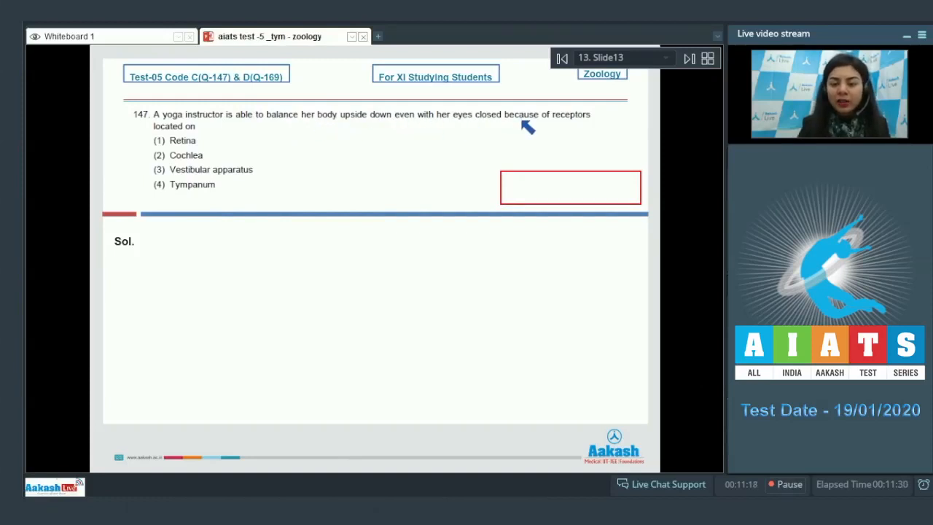
pyautogui.moveTo(187, 134)
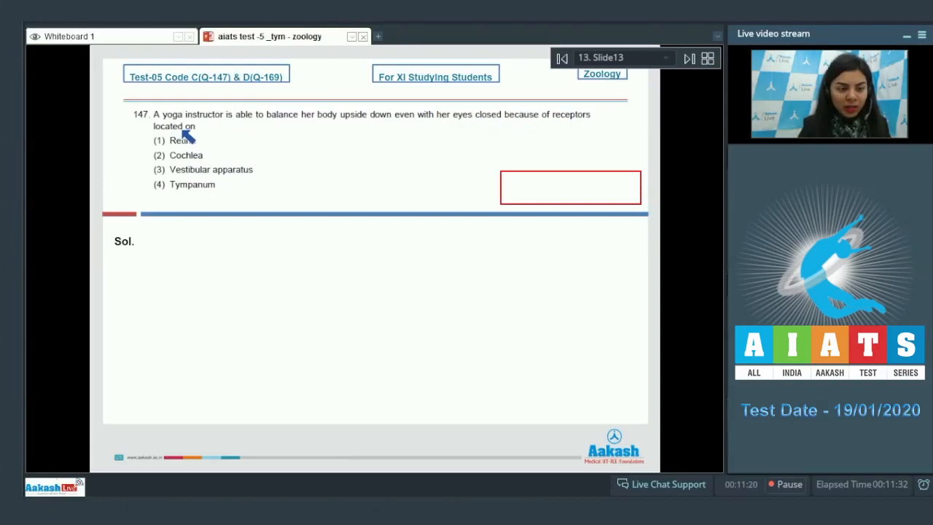
pyautogui.moveTo(197, 169)
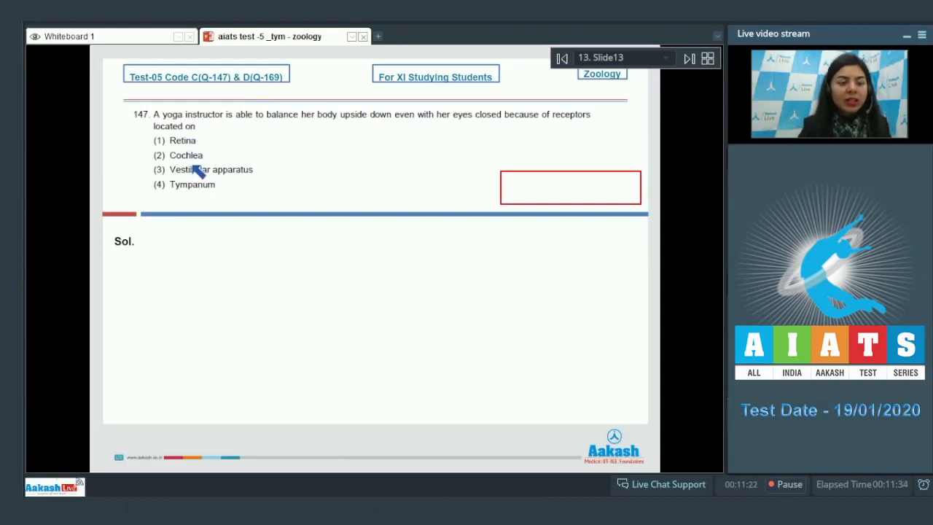
pyautogui.moveTo(260, 192)
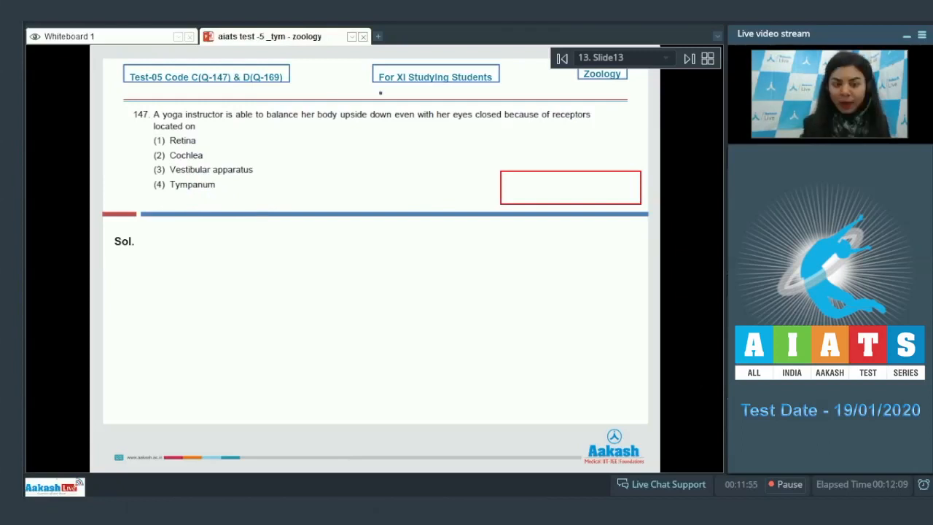
pyautogui.moveTo(341, 120); pyautogui.dragTo(397, 116)
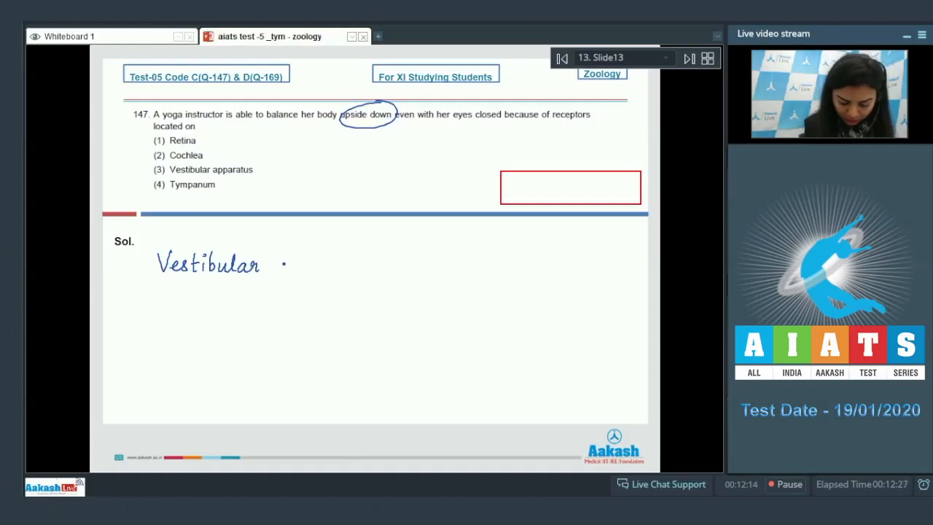
pyautogui.write('apparatus - sensory system')
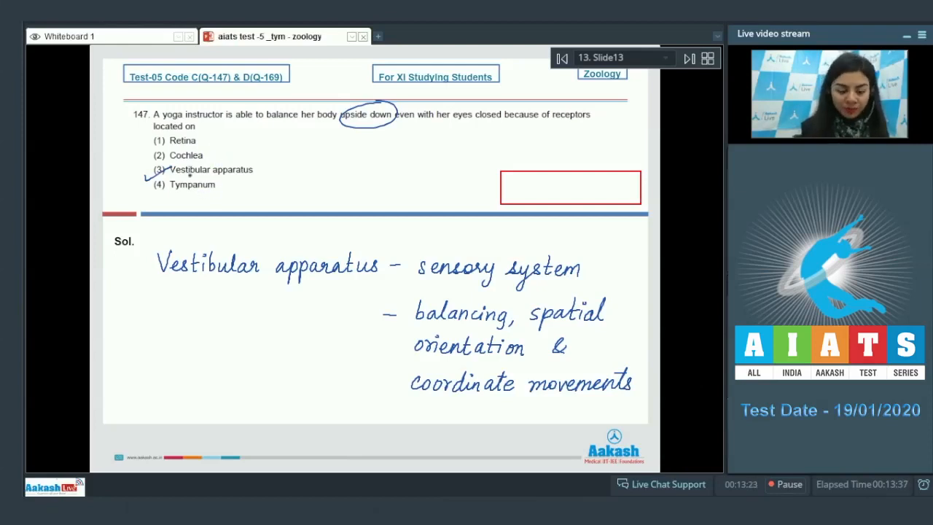
# Step: Tick option 3 and write 'Ans - 3' in the red answer box
pyautogui.write('A.')
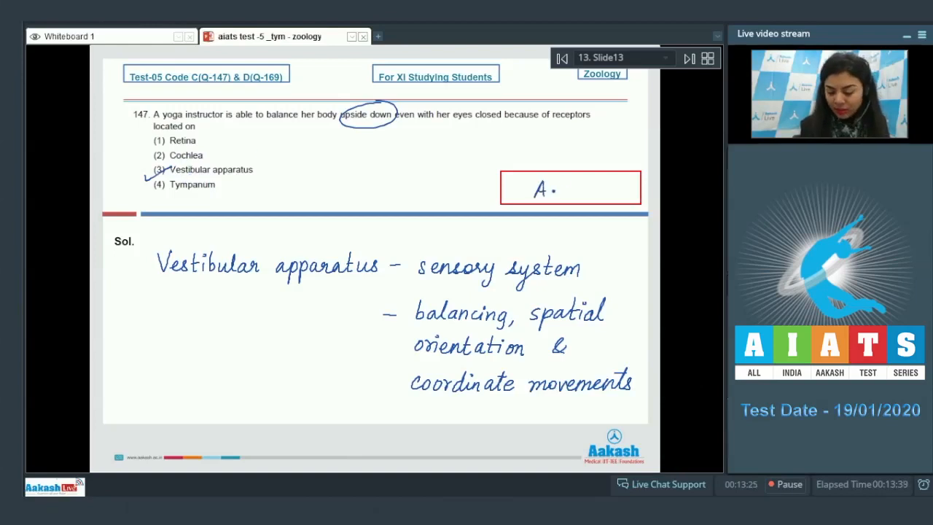
pyautogui.write('Ans - 3')
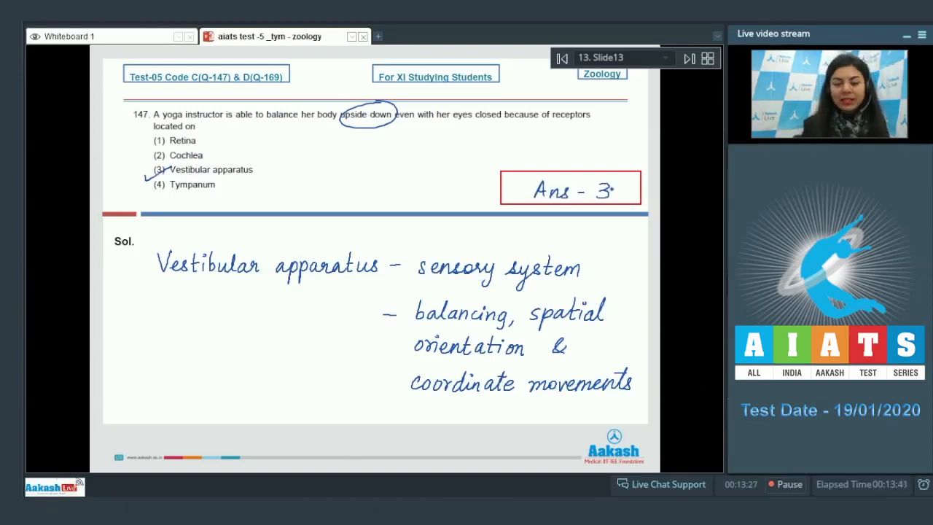
# Step: Advance to Q148, sketch the retina with fovea centralis and macula lutea, and write 'Ans - 2'
pyautogui.click(688, 59)
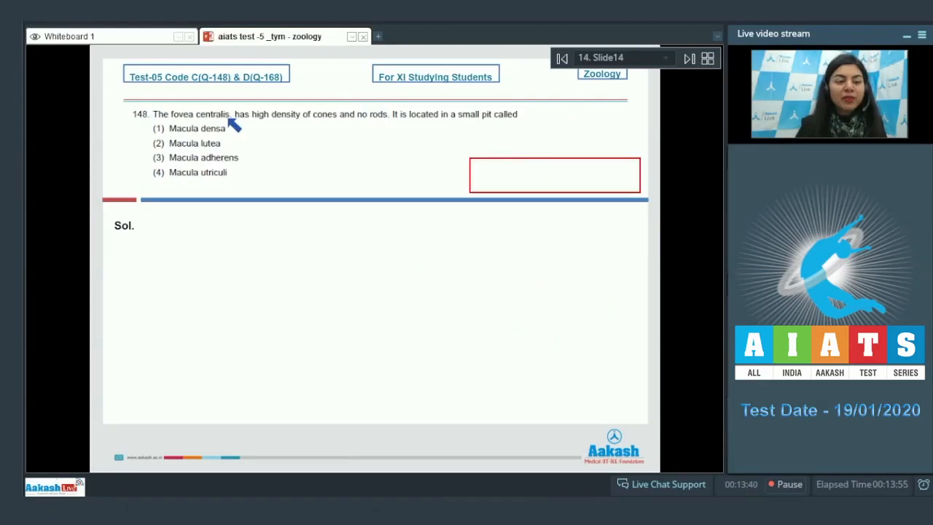
pyautogui.moveTo(333, 124)
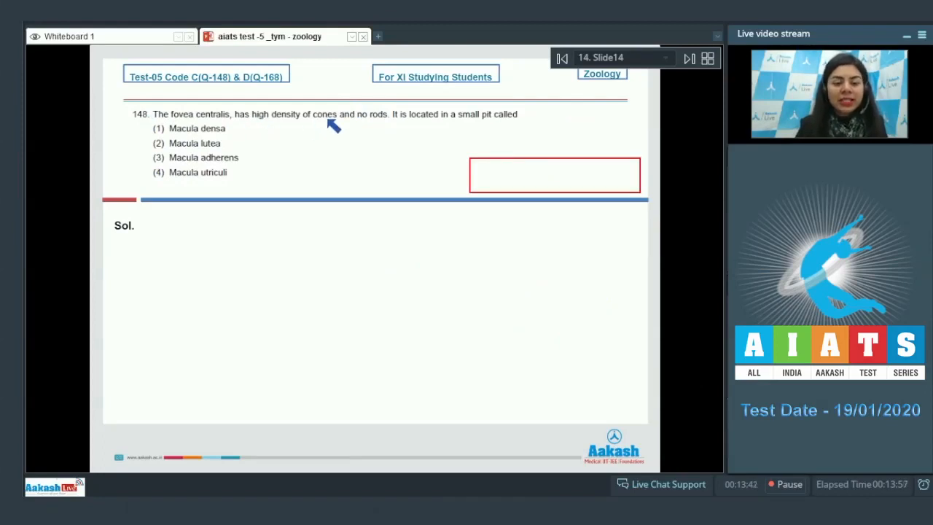
pyautogui.moveTo(423, 129)
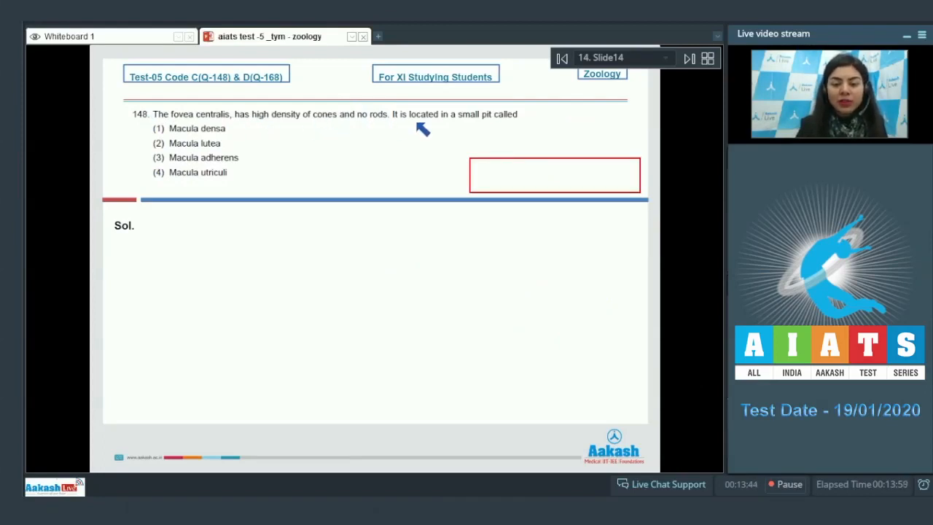
pyautogui.moveTo(528, 124)
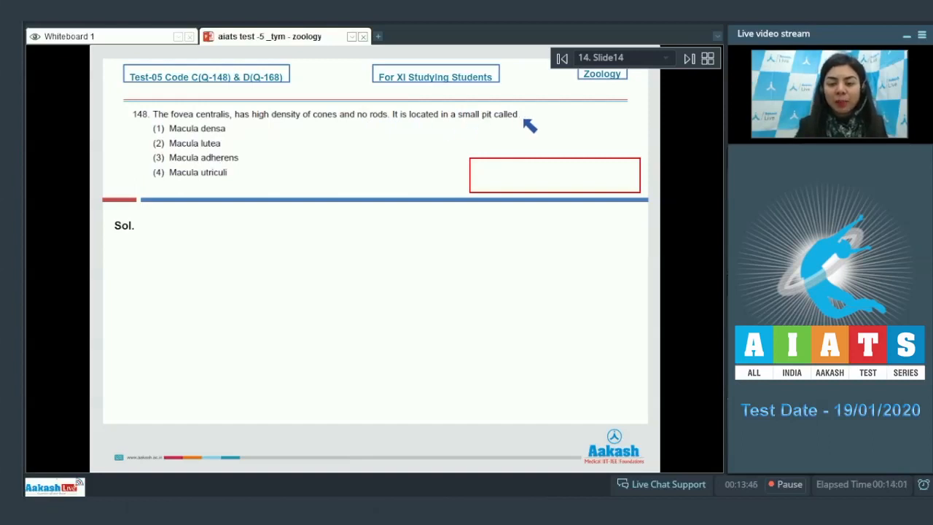
pyautogui.moveTo(210, 164)
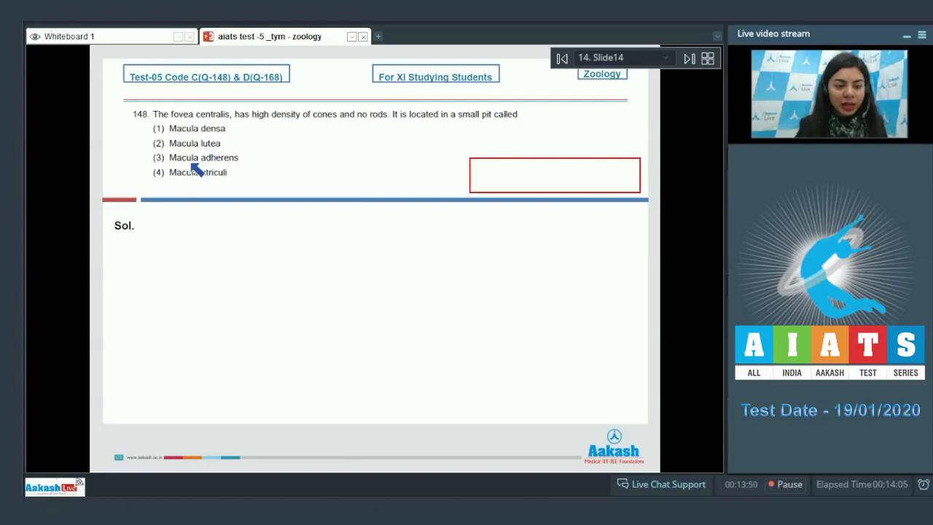
pyautogui.moveTo(230, 182)
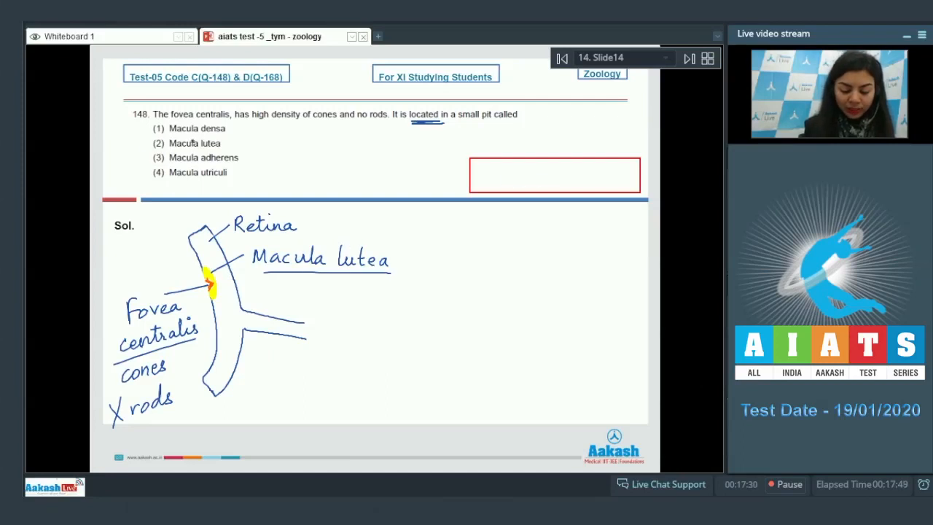
pyautogui.write('Ans - 2')
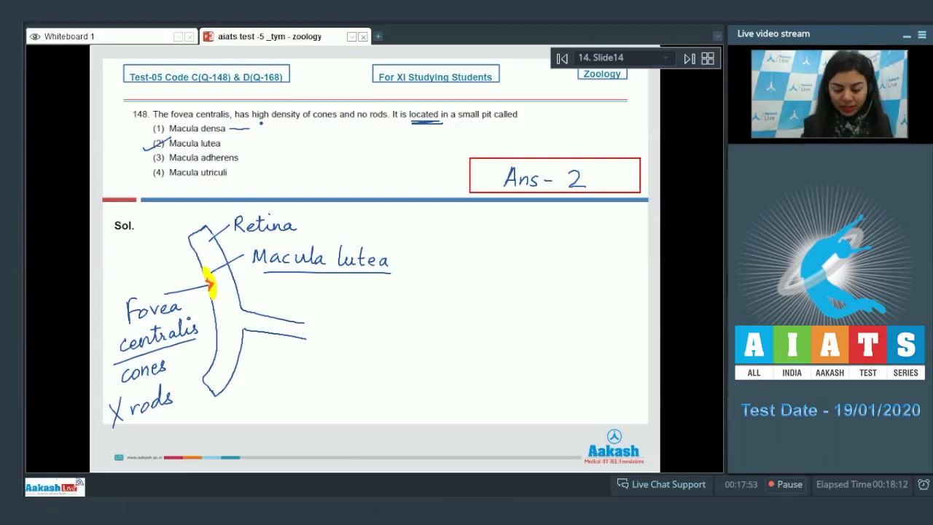
pyautogui.write('kidne')
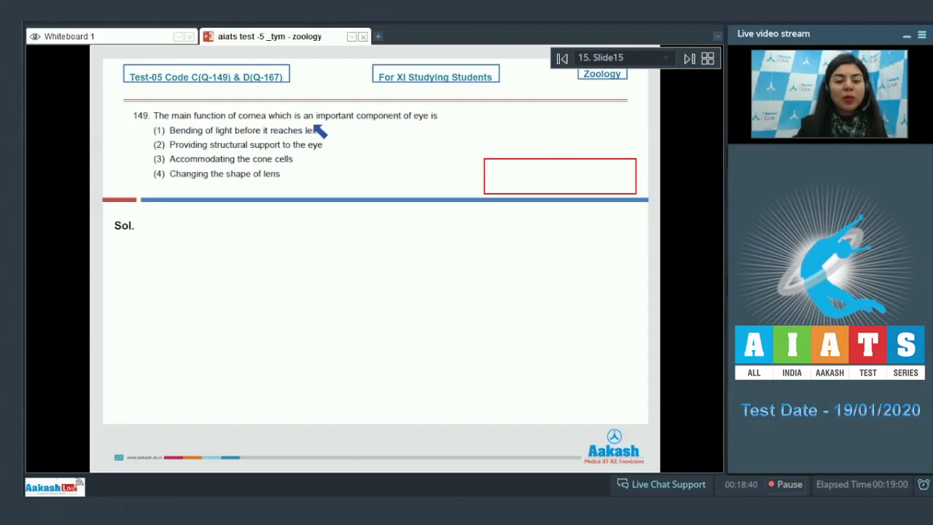
pyautogui.moveTo(438, 134)
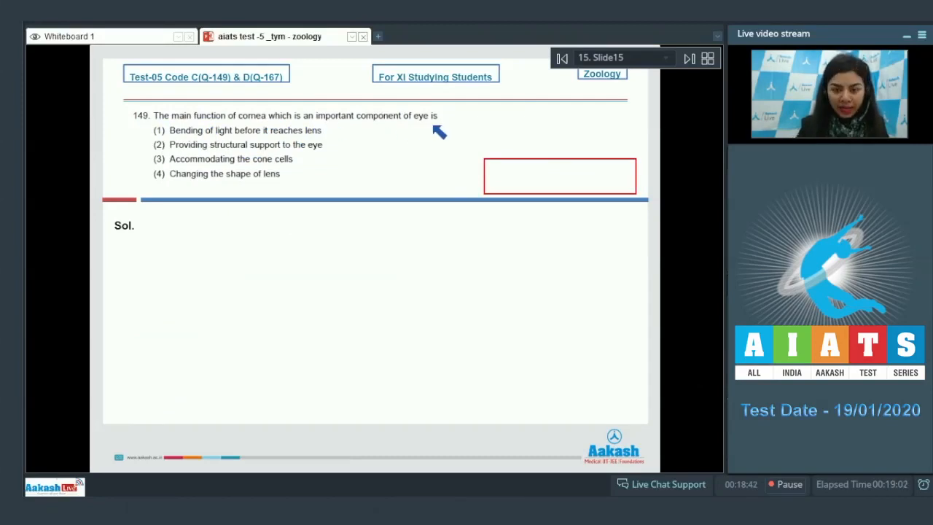
pyautogui.moveTo(280, 143)
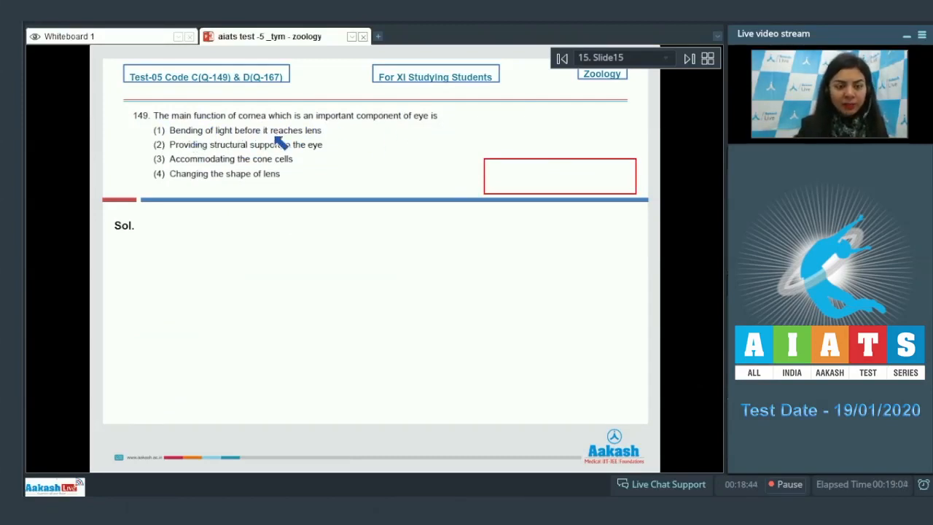
pyautogui.moveTo(218, 158)
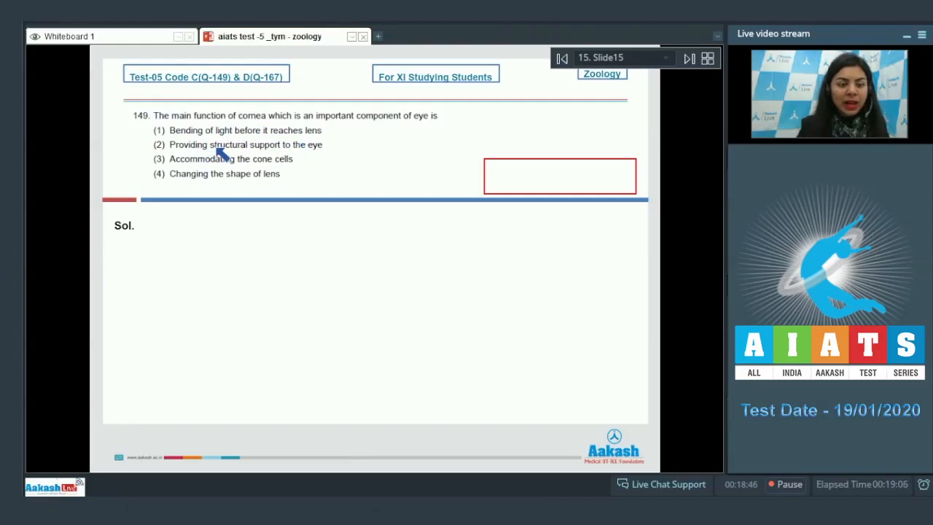
pyautogui.moveTo(193, 172)
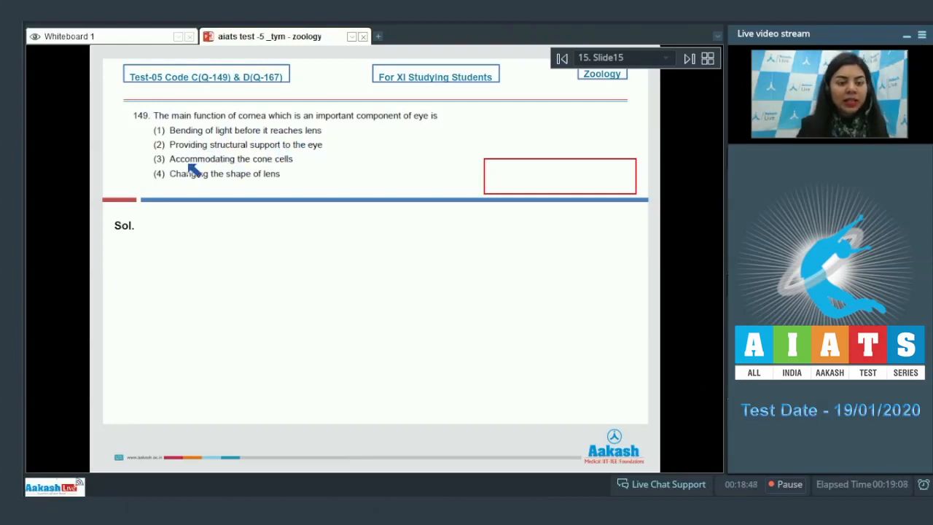
pyautogui.moveTo(181, 191)
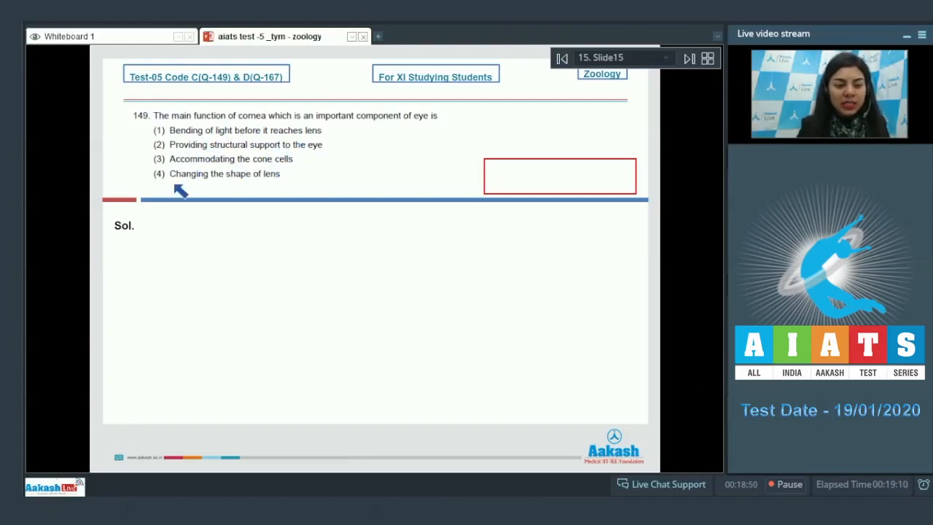
pyautogui.moveTo(284, 187)
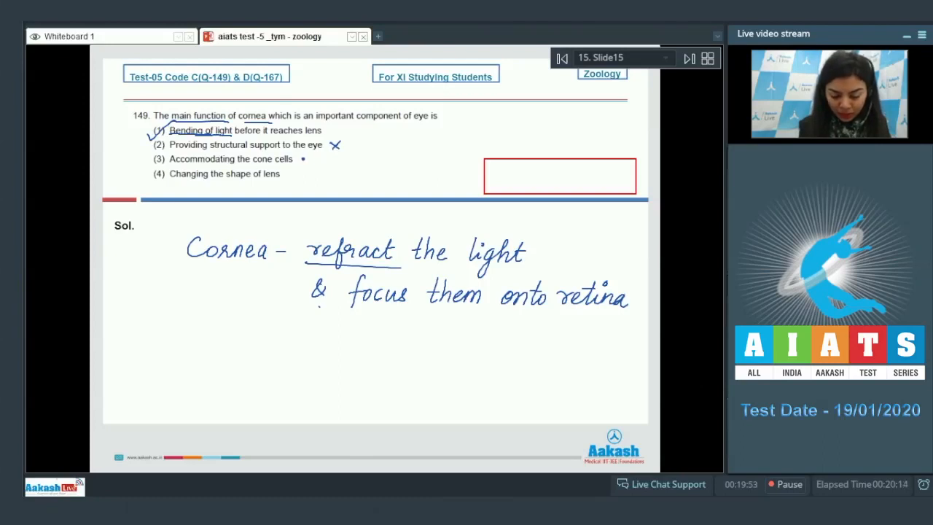
# Step: Cross options 3 and 4 of Q149 and write 'Ans - 1.' in the red answer box
pyautogui.click(304, 158)
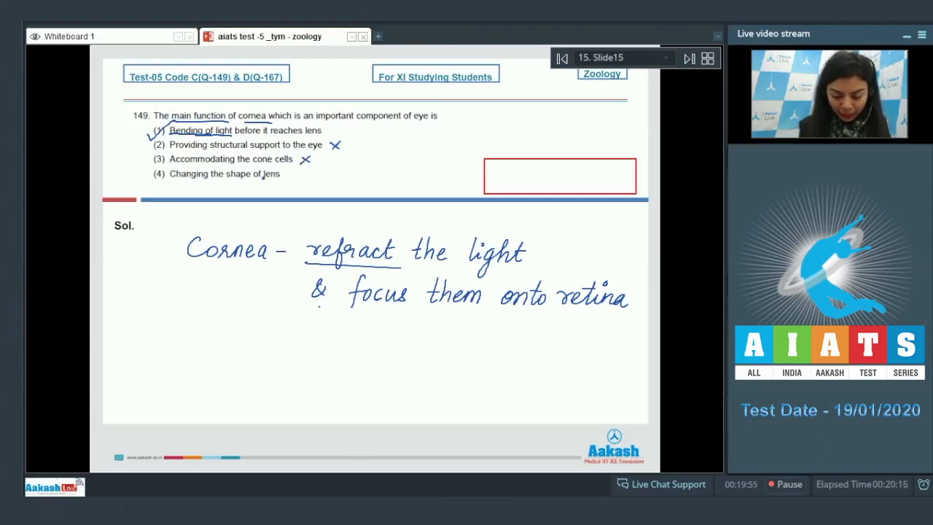
pyautogui.click(295, 175)
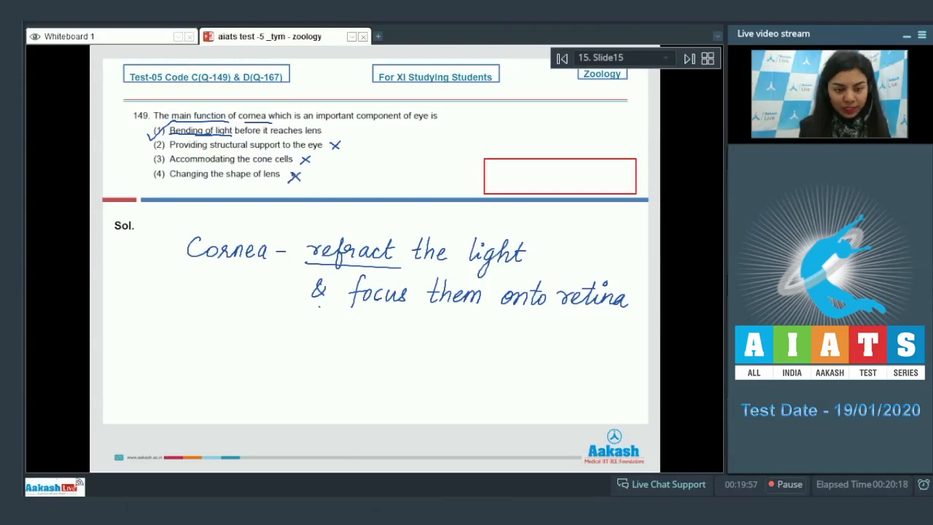
pyautogui.moveTo(510, 178); pyautogui.dragTo(519, 173)
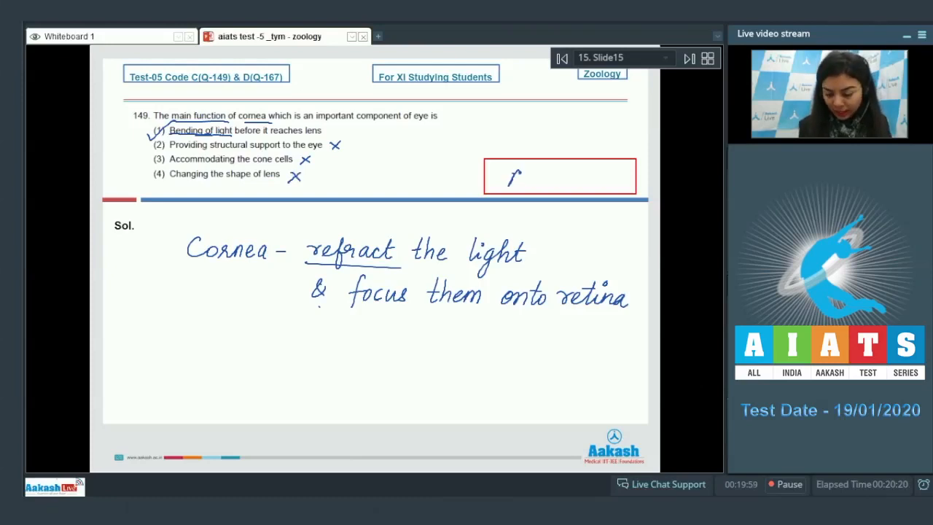
pyautogui.write('Ans - 1.')
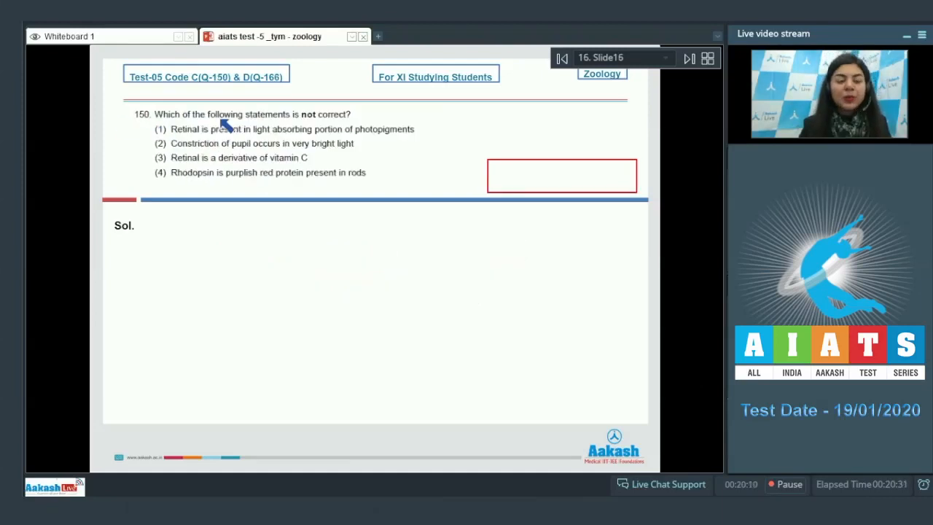
pyautogui.moveTo(309, 124)
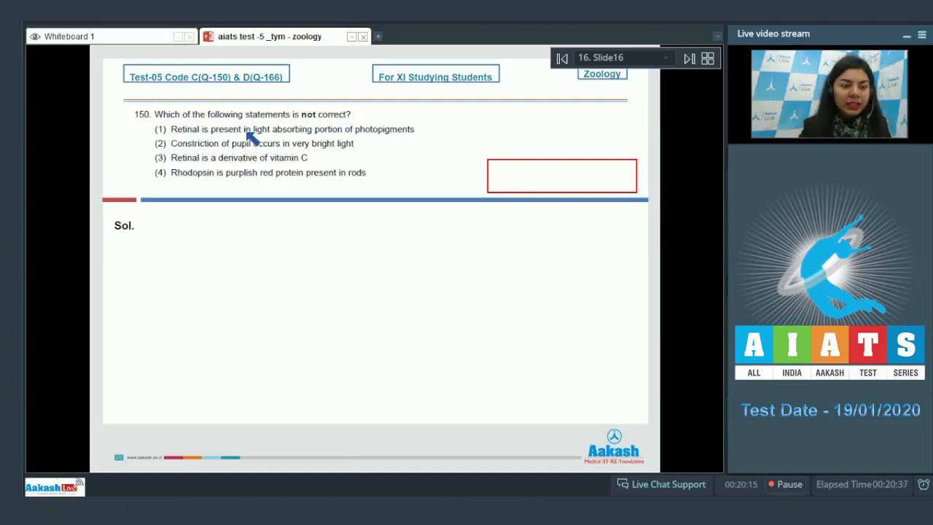
pyautogui.moveTo(343, 143)
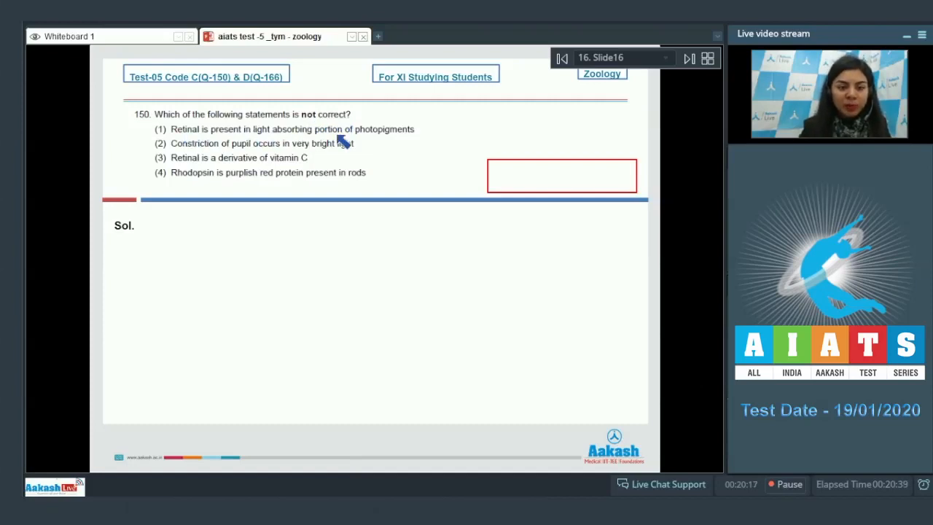
pyautogui.moveTo(245, 153)
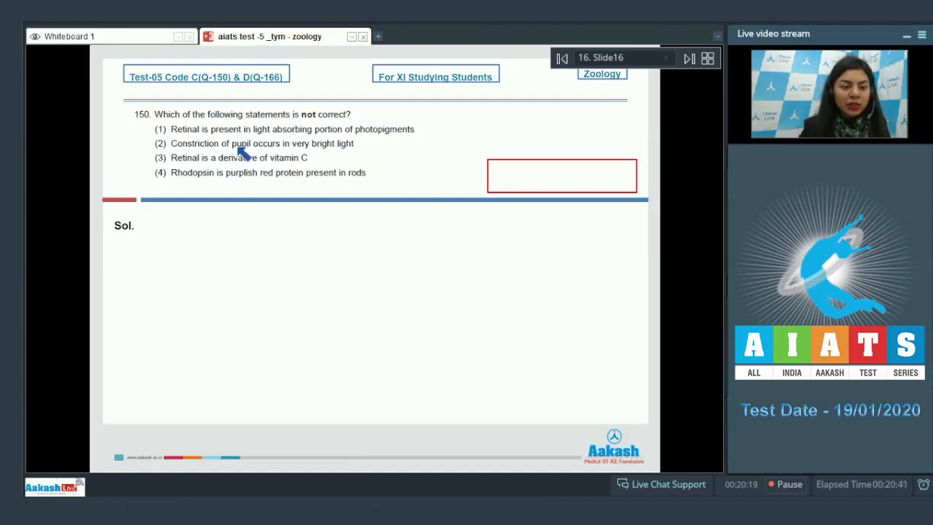
pyautogui.moveTo(328, 155)
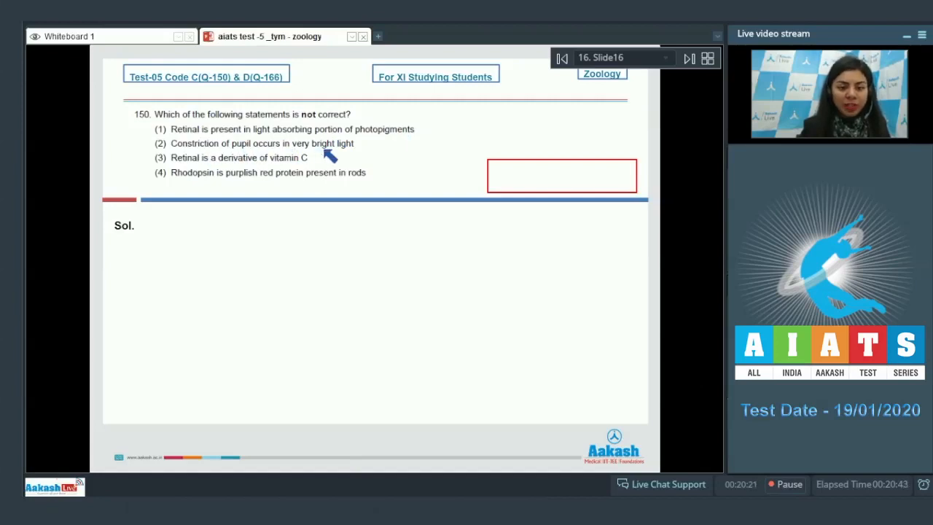
pyautogui.moveTo(233, 164)
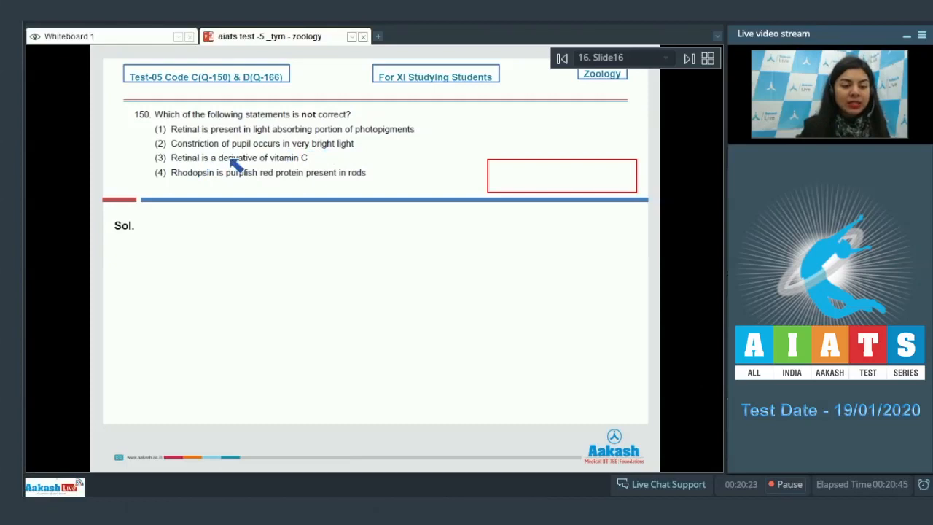
pyautogui.moveTo(203, 184)
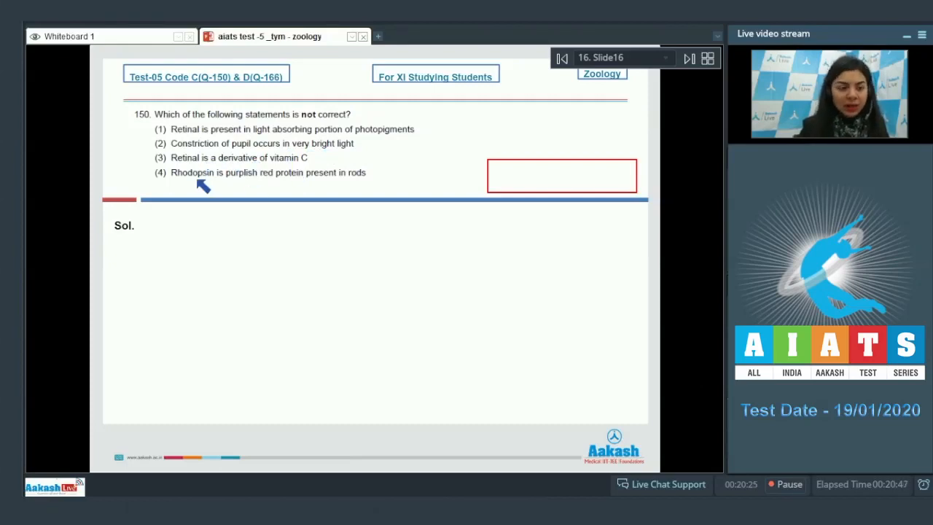
pyautogui.moveTo(343, 182)
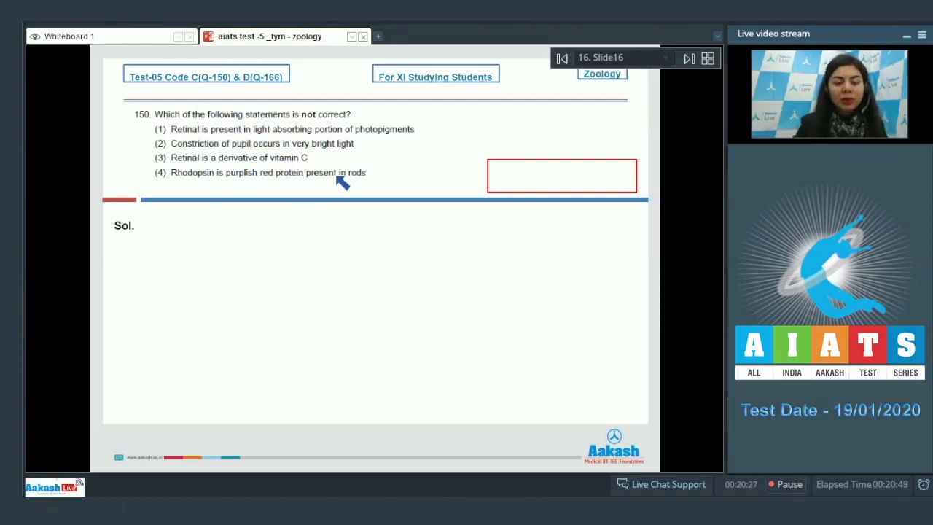
pyautogui.moveTo(366, 185)
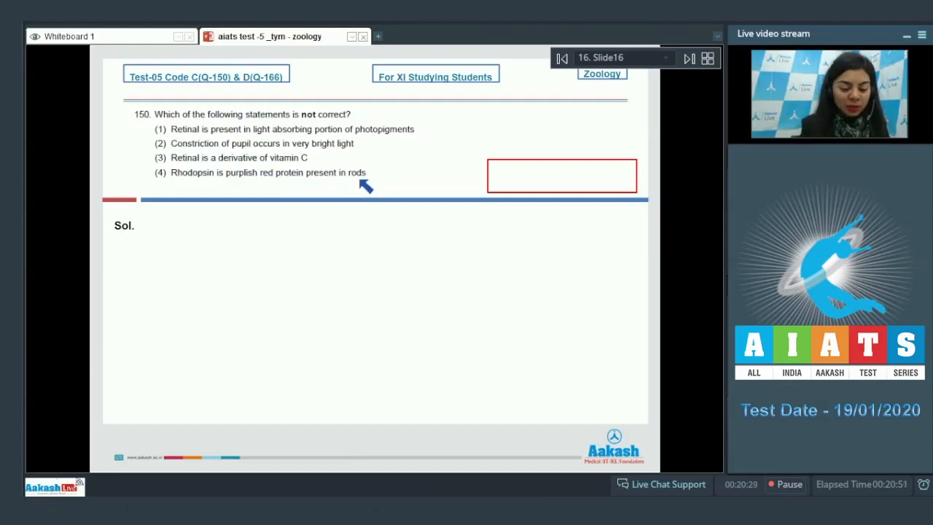
pyautogui.moveTo(212, 137)
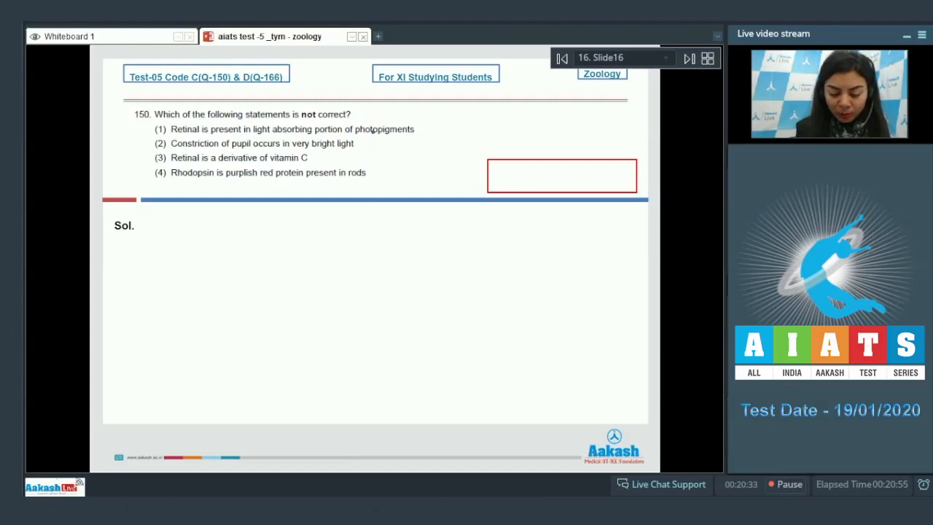
# Step: Circle the key phrase in statement 1, tick statement 2, and write '3) Retinal - derivative of vitamin A'
pyautogui.moveTo(414, 139); pyautogui.dragTo(438, 118)
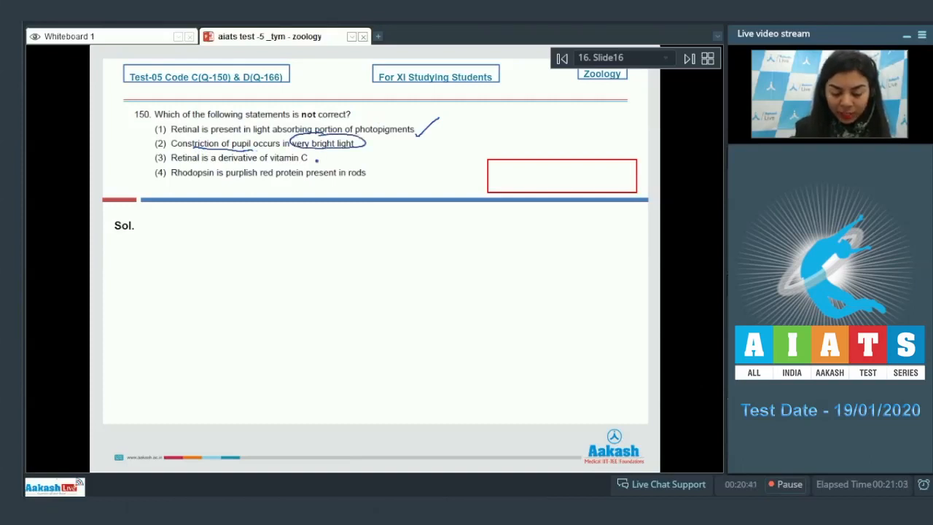
pyautogui.moveTo(362, 146); pyautogui.dragTo(391, 134)
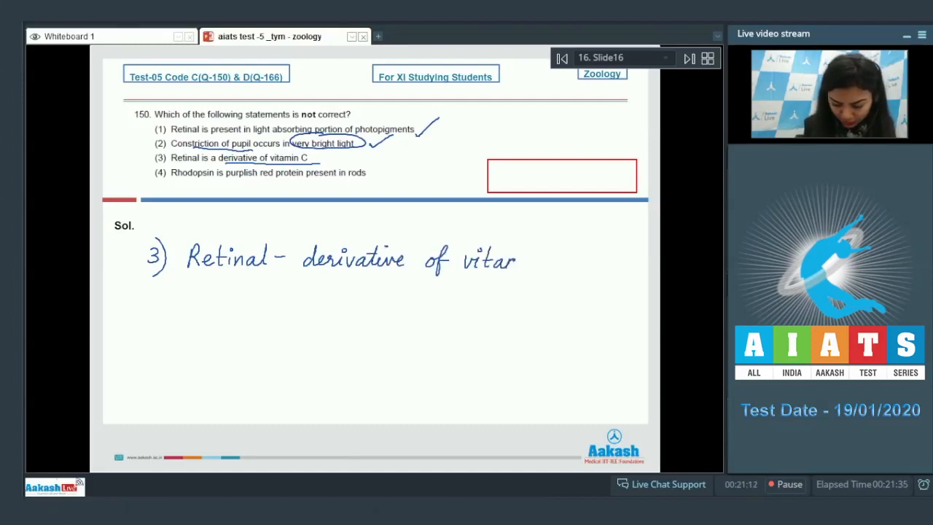
pyautogui.write('min A')
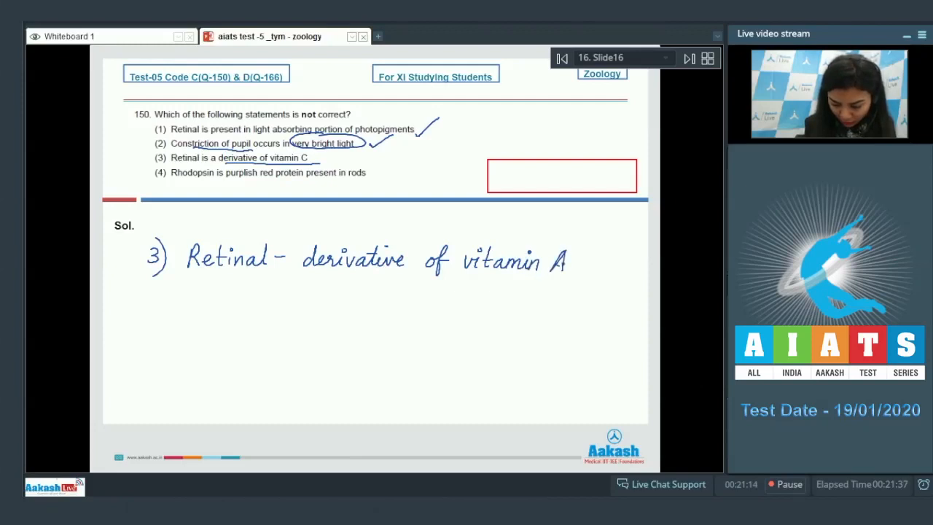